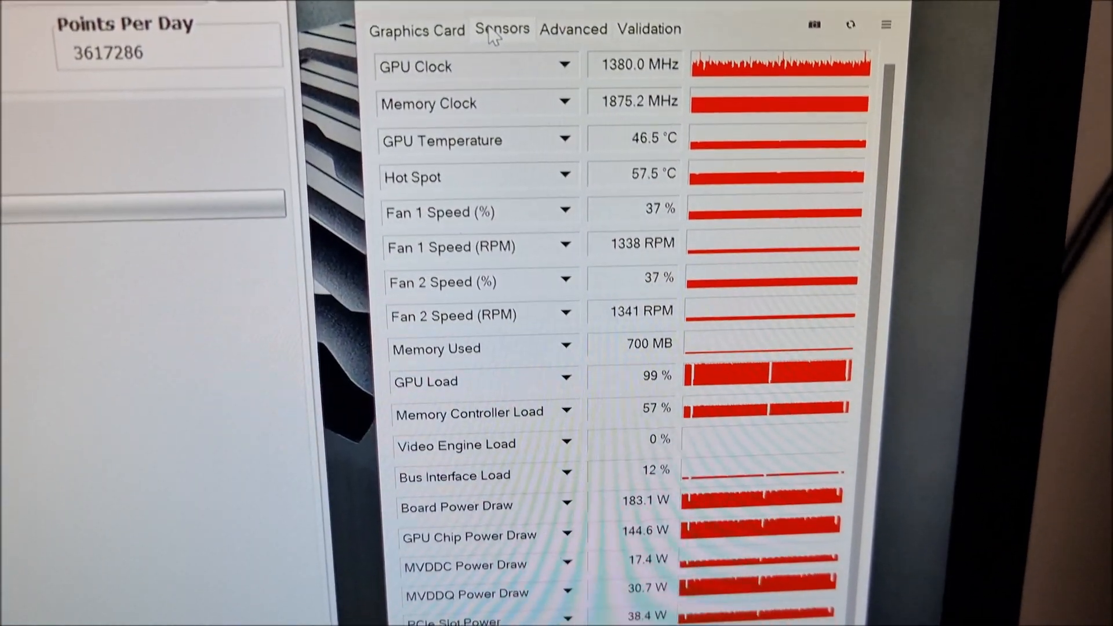
scroll("down", 3)
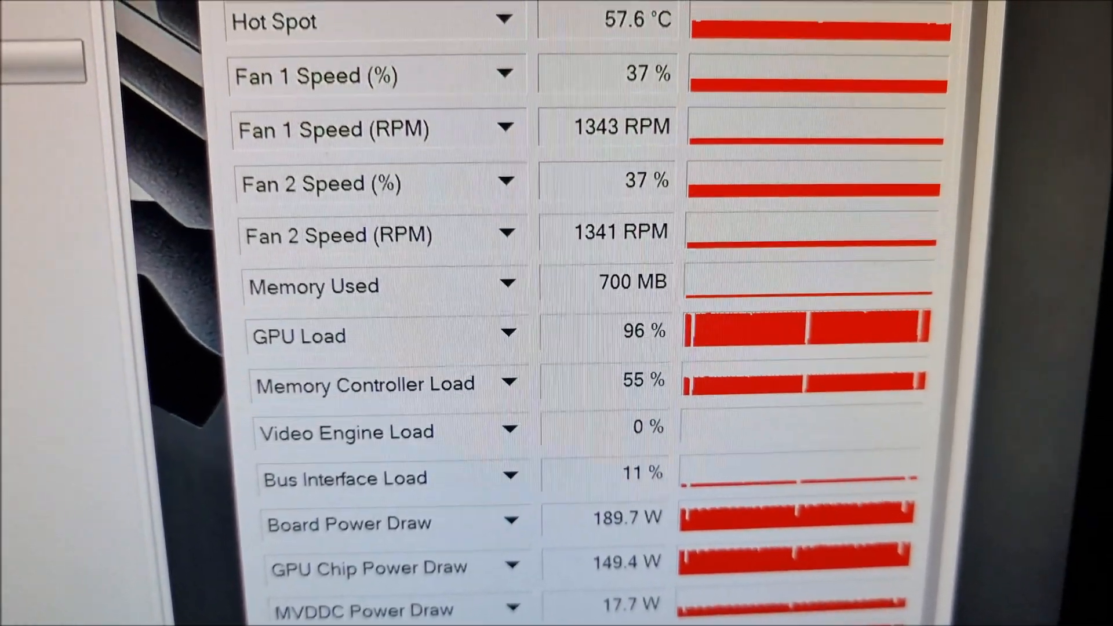
scroll("down", 3)
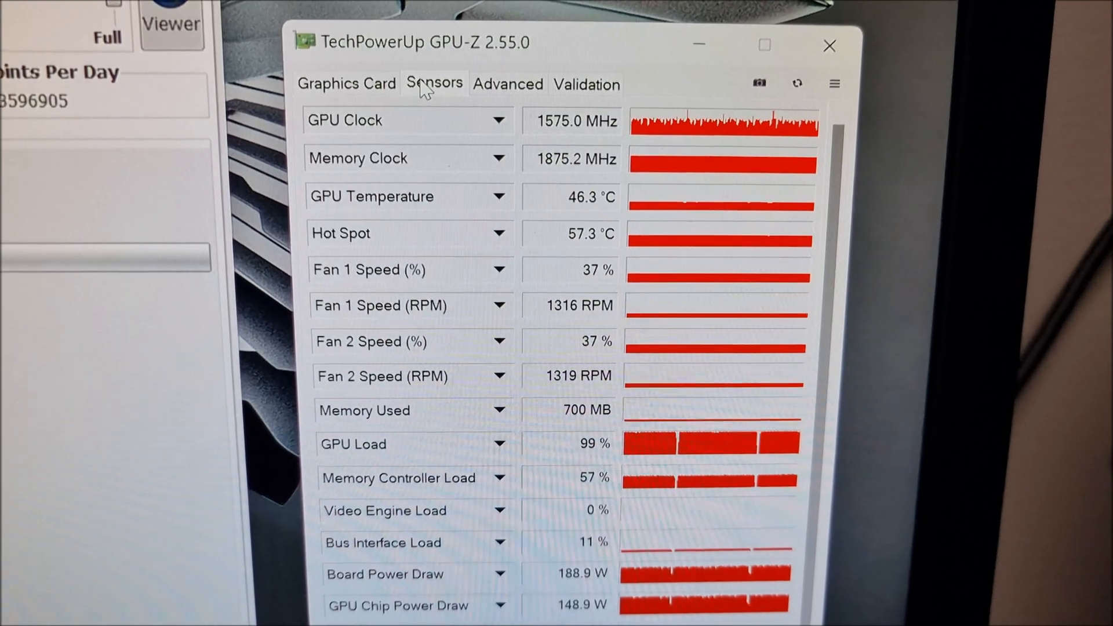
scroll("down", 3)
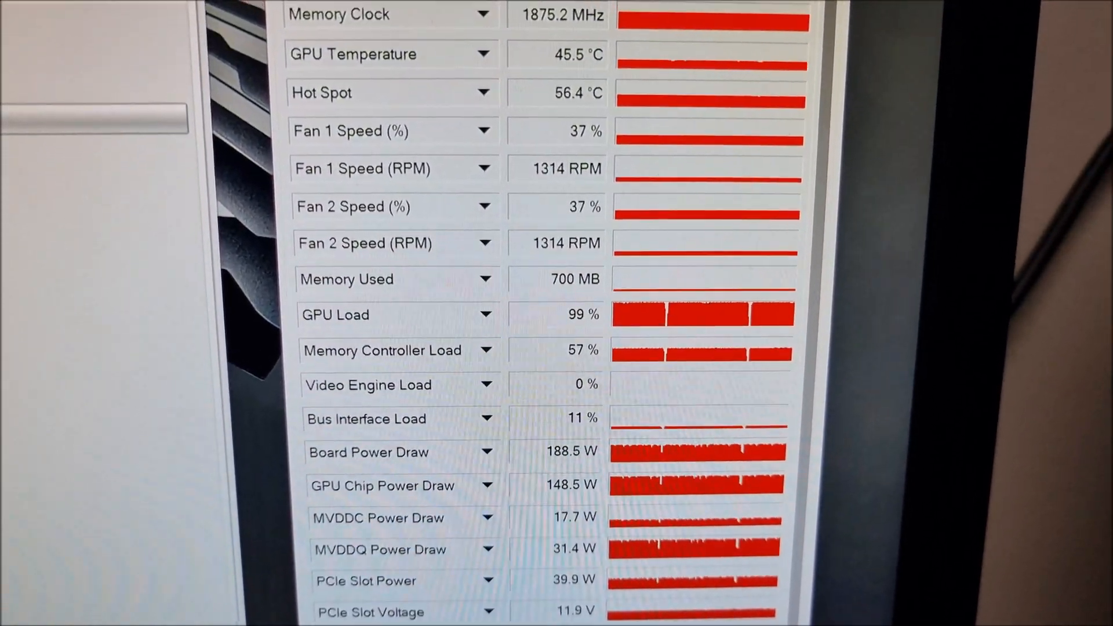